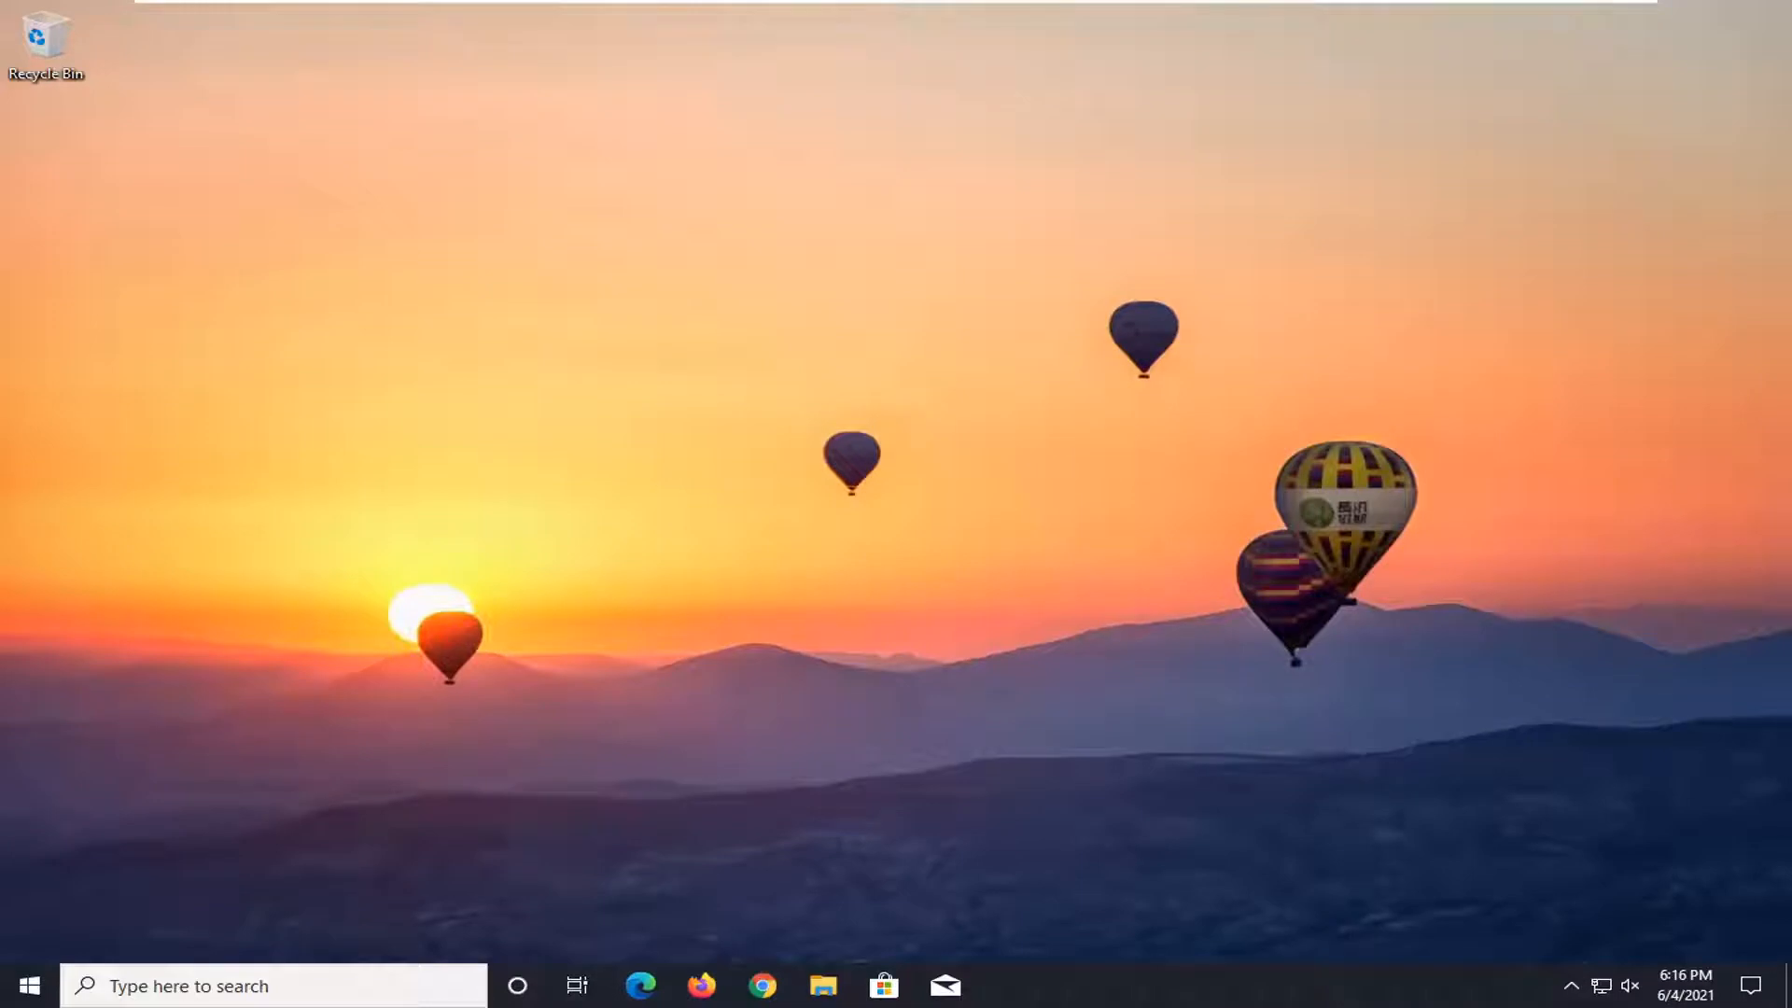
pyautogui.moveTo(921, 372)
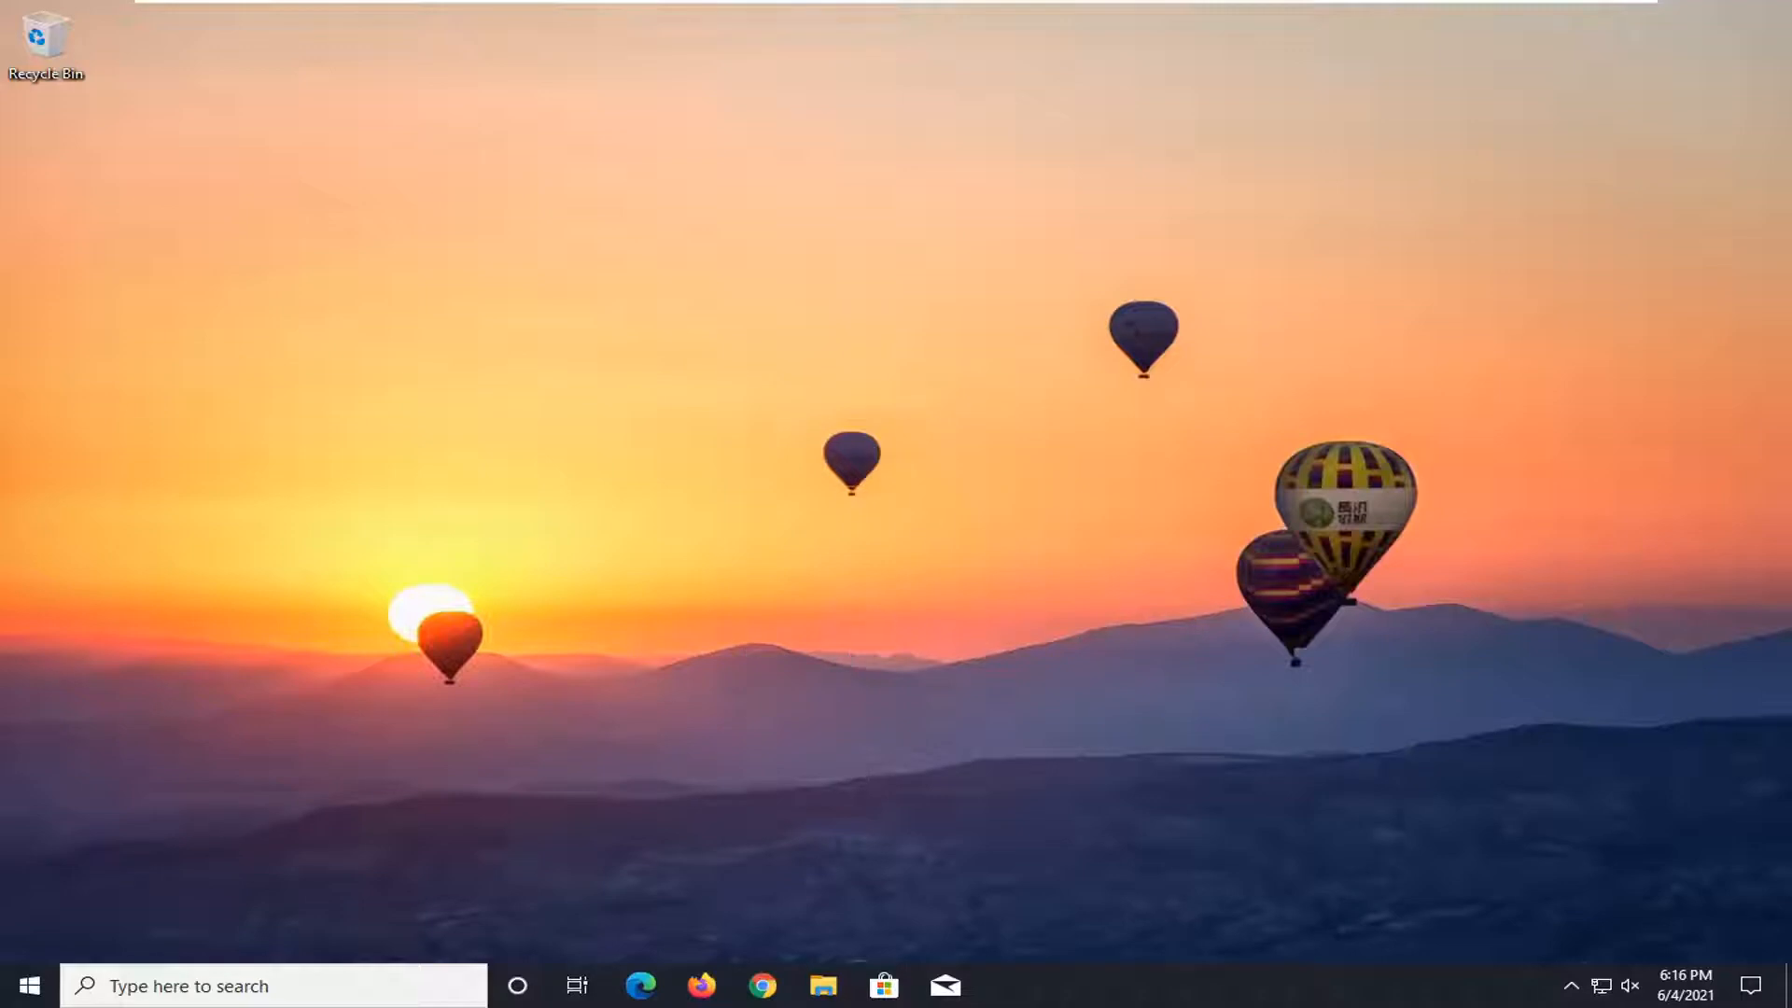
pyautogui.moveTo(157, 777)
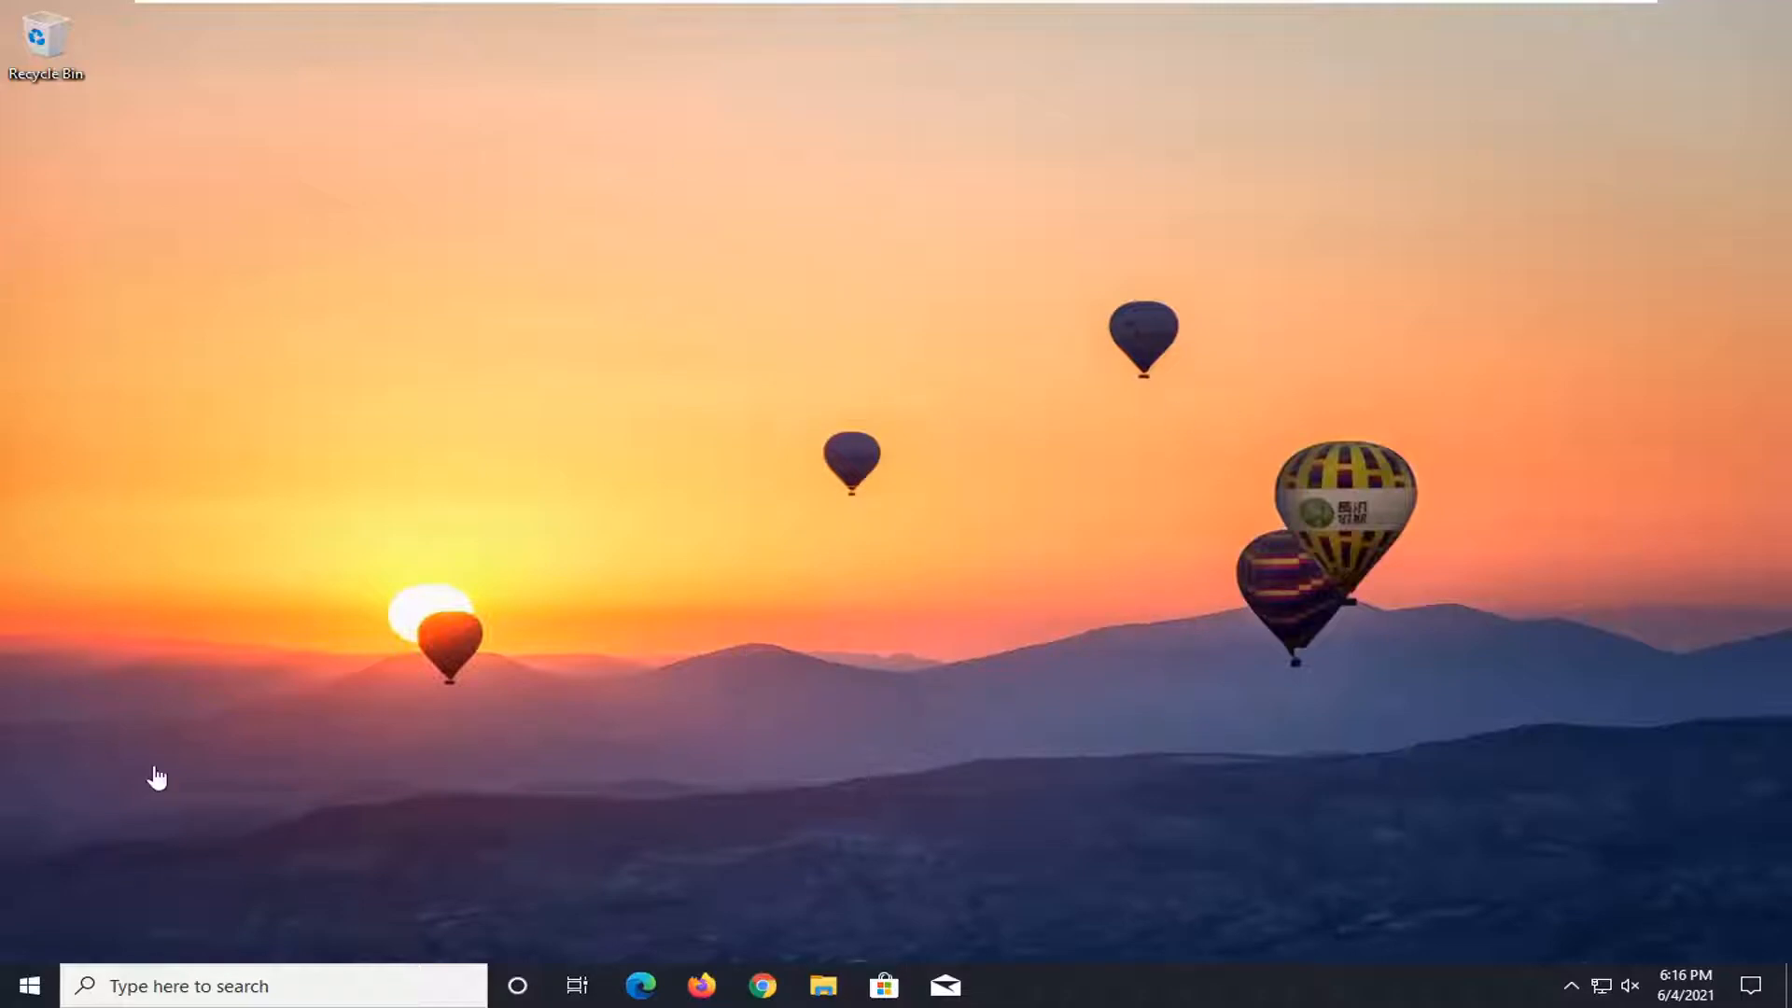
pyautogui.moveTo(1004, 296)
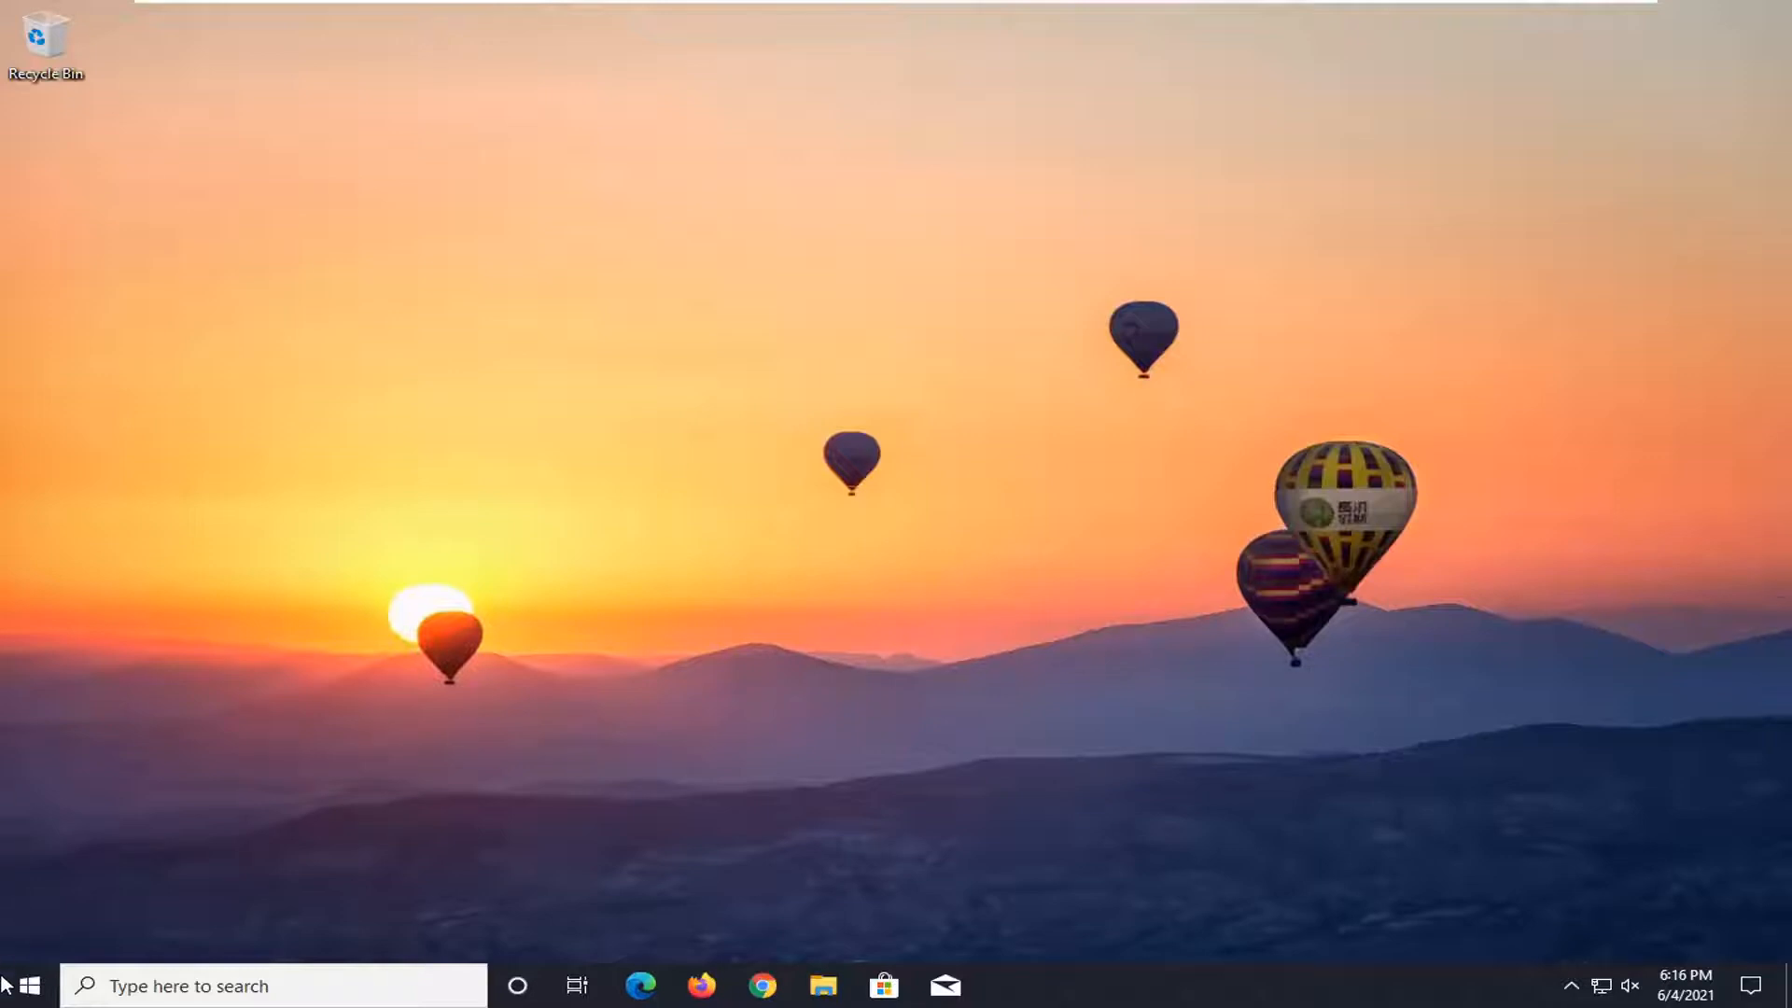
# Step: Search for "display" and open the setting for changing the display resolution
pyautogui.write('displ')
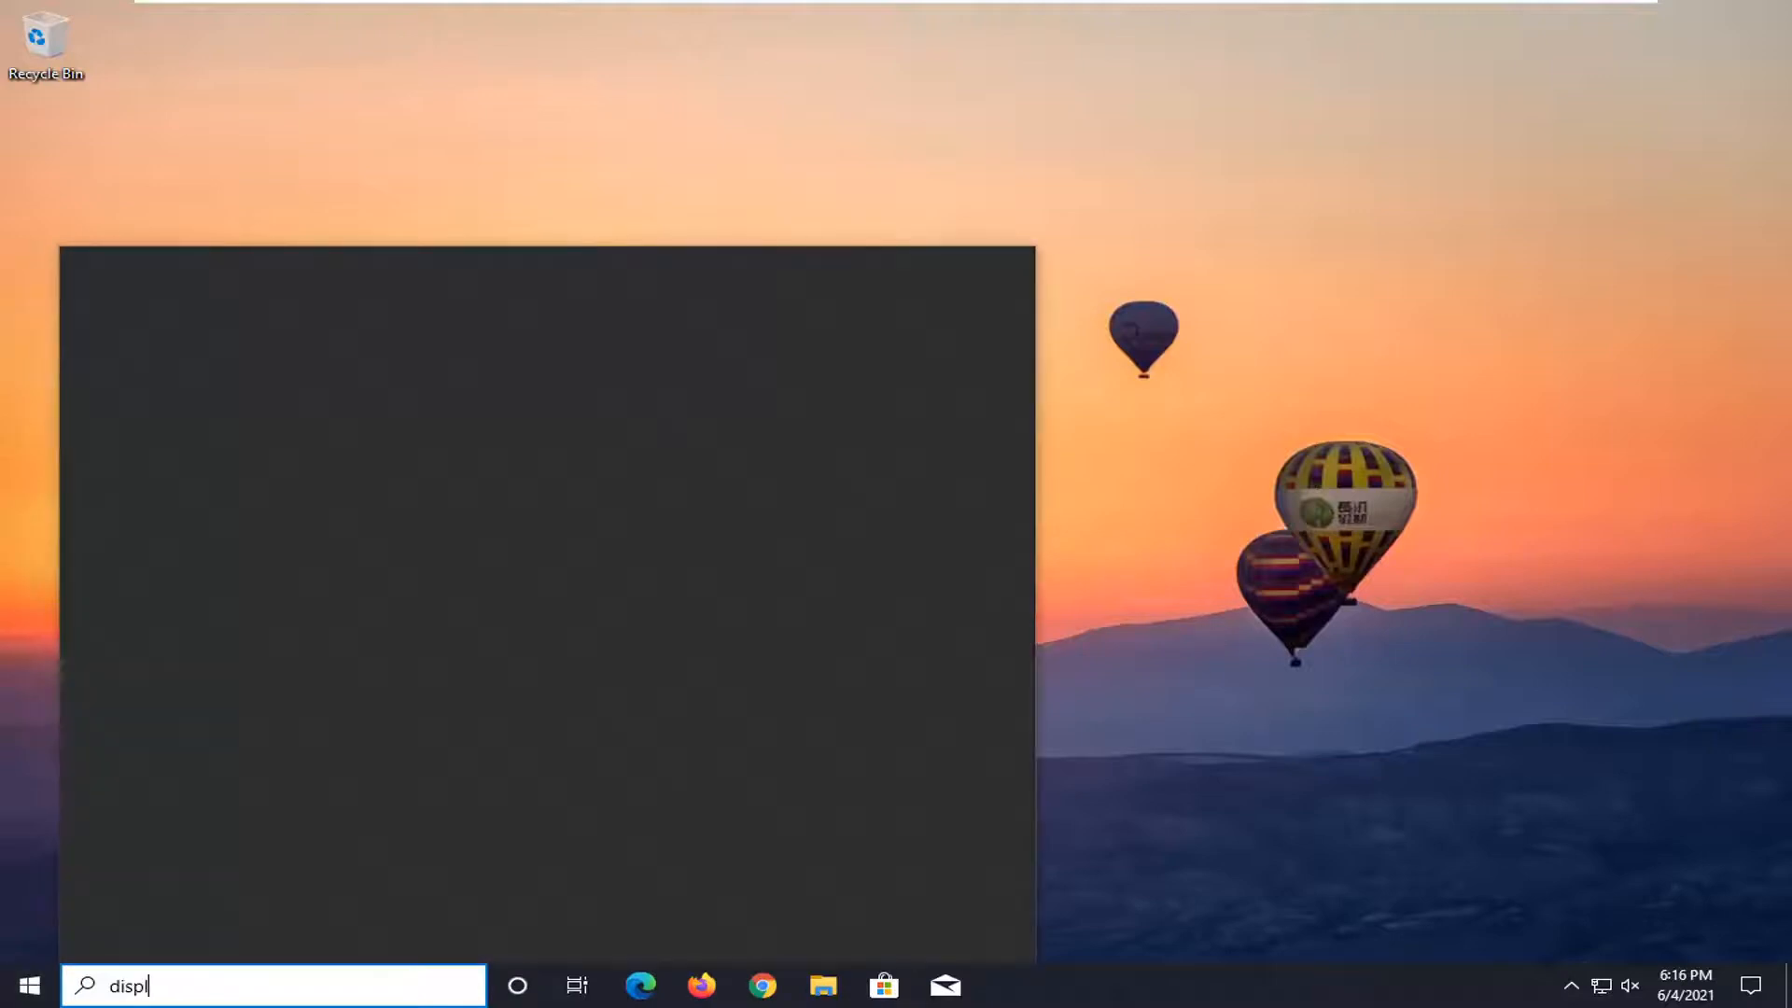
pyautogui.write('ay')
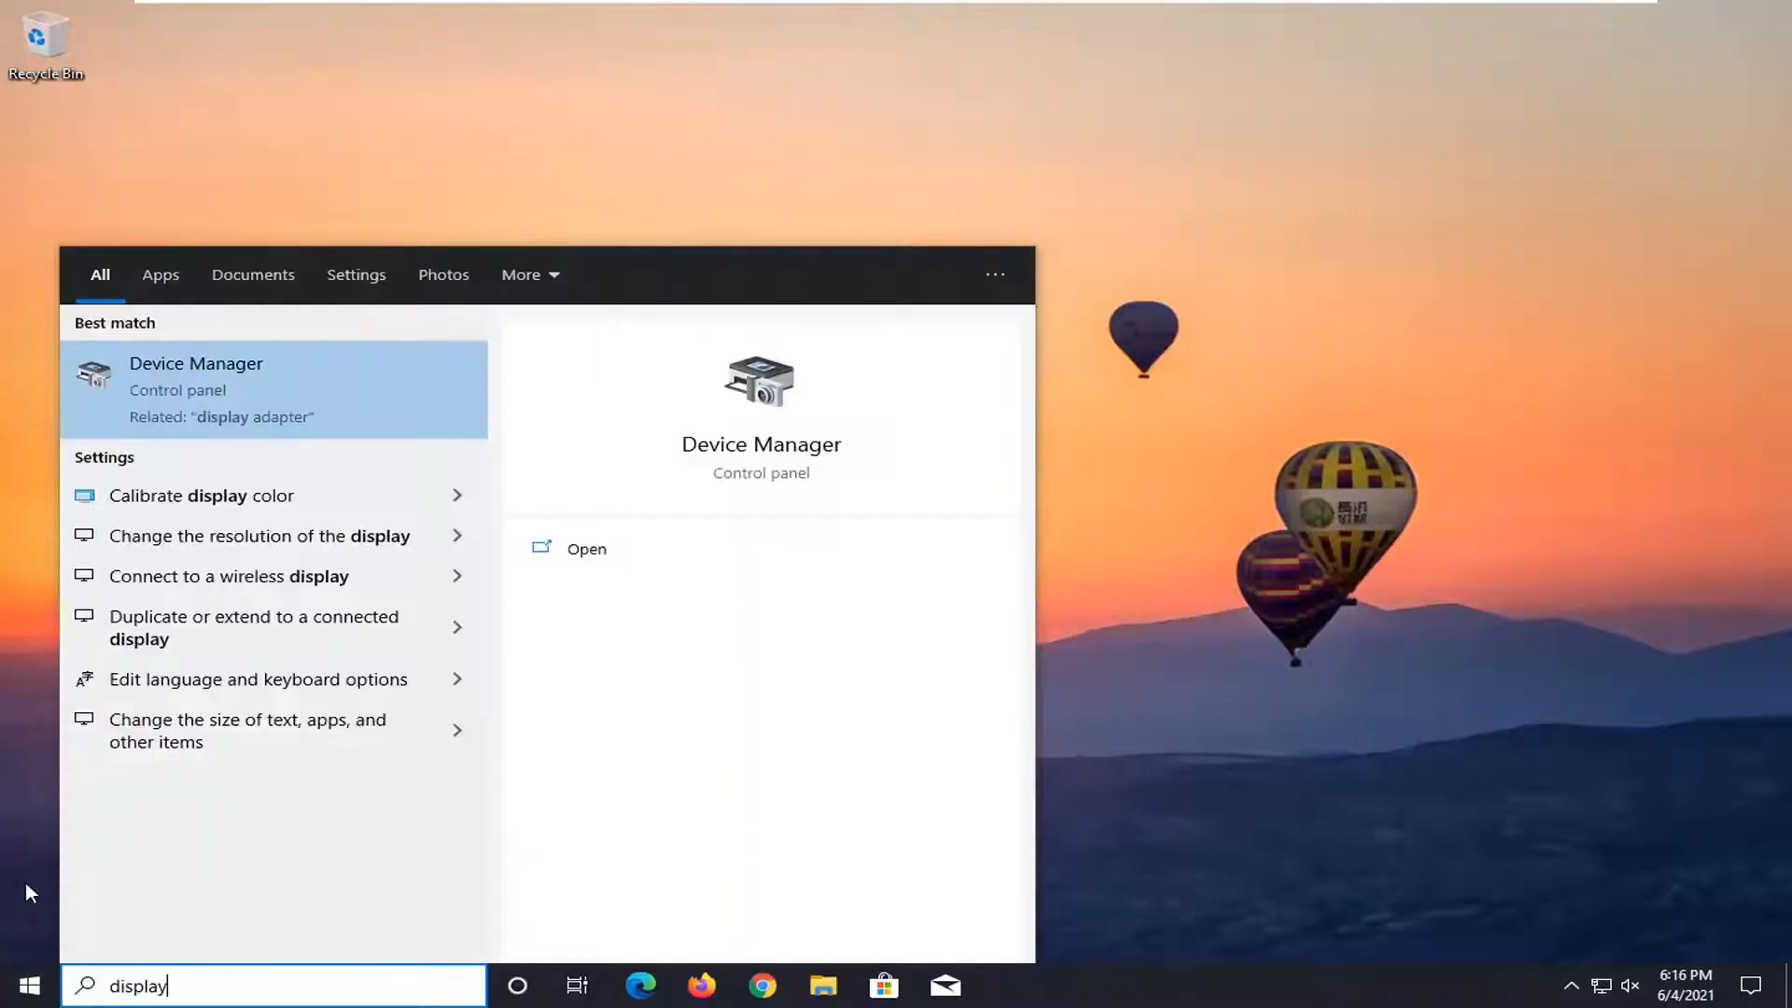
pyautogui.moveTo(200, 524)
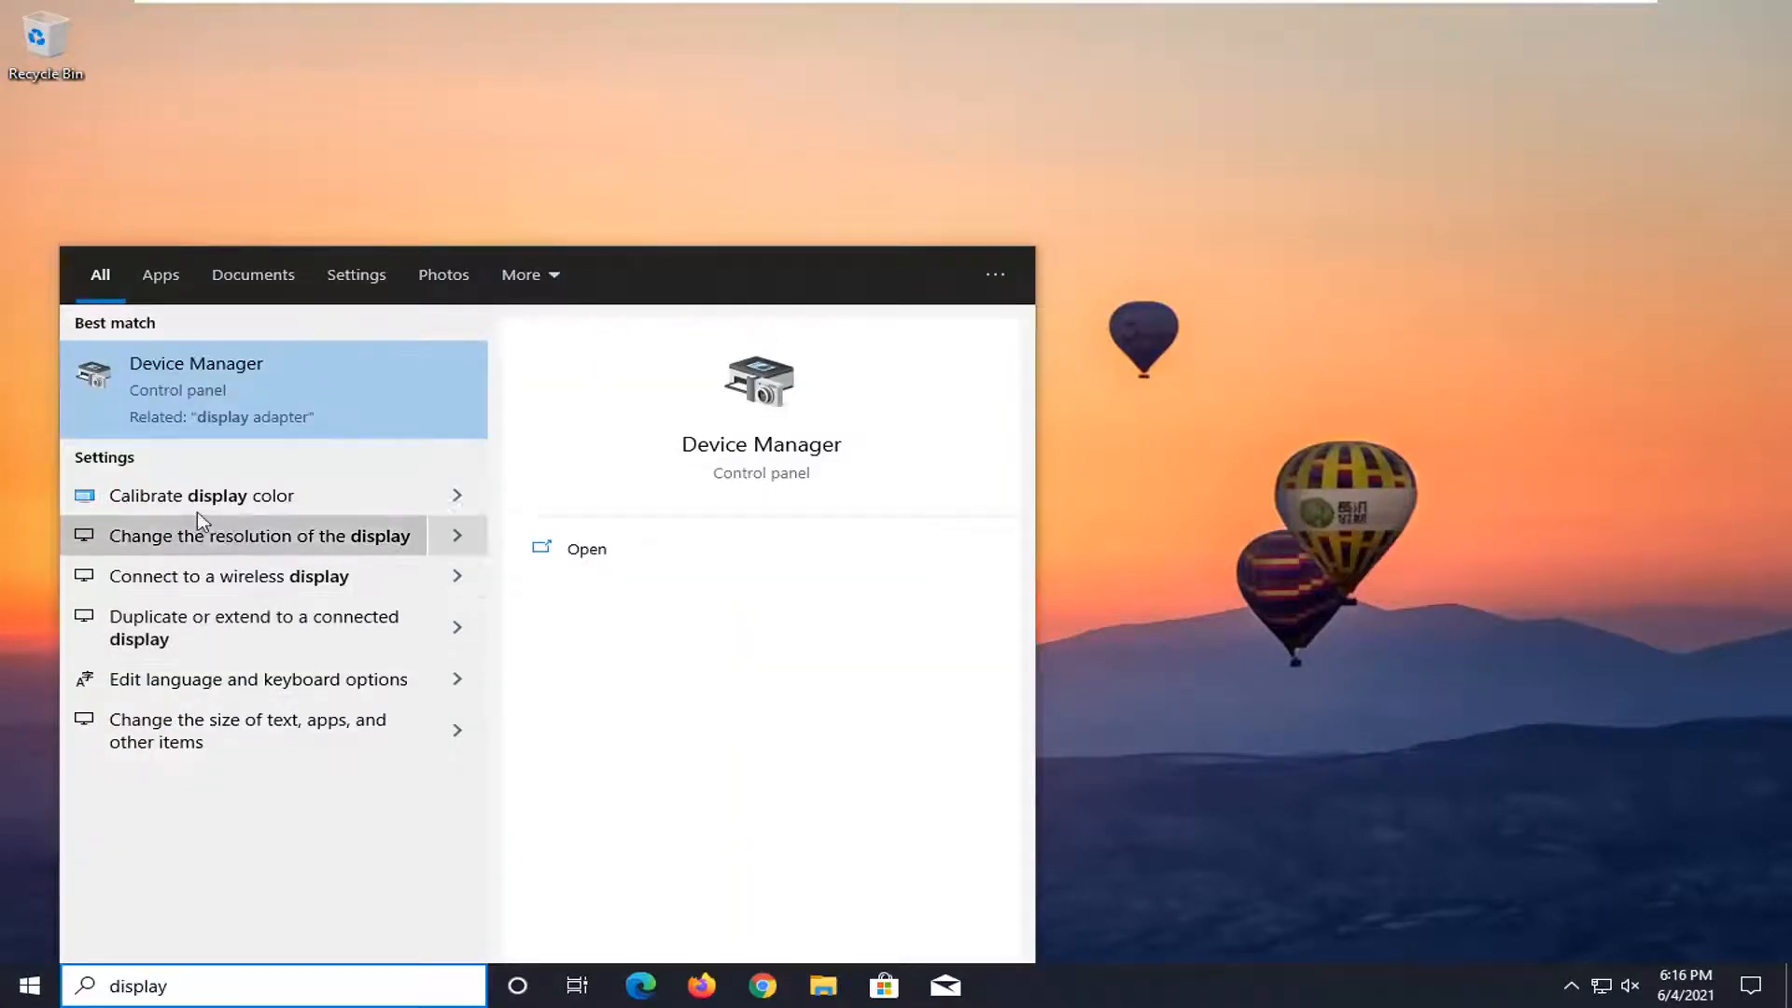
pyautogui.moveTo(240, 575)
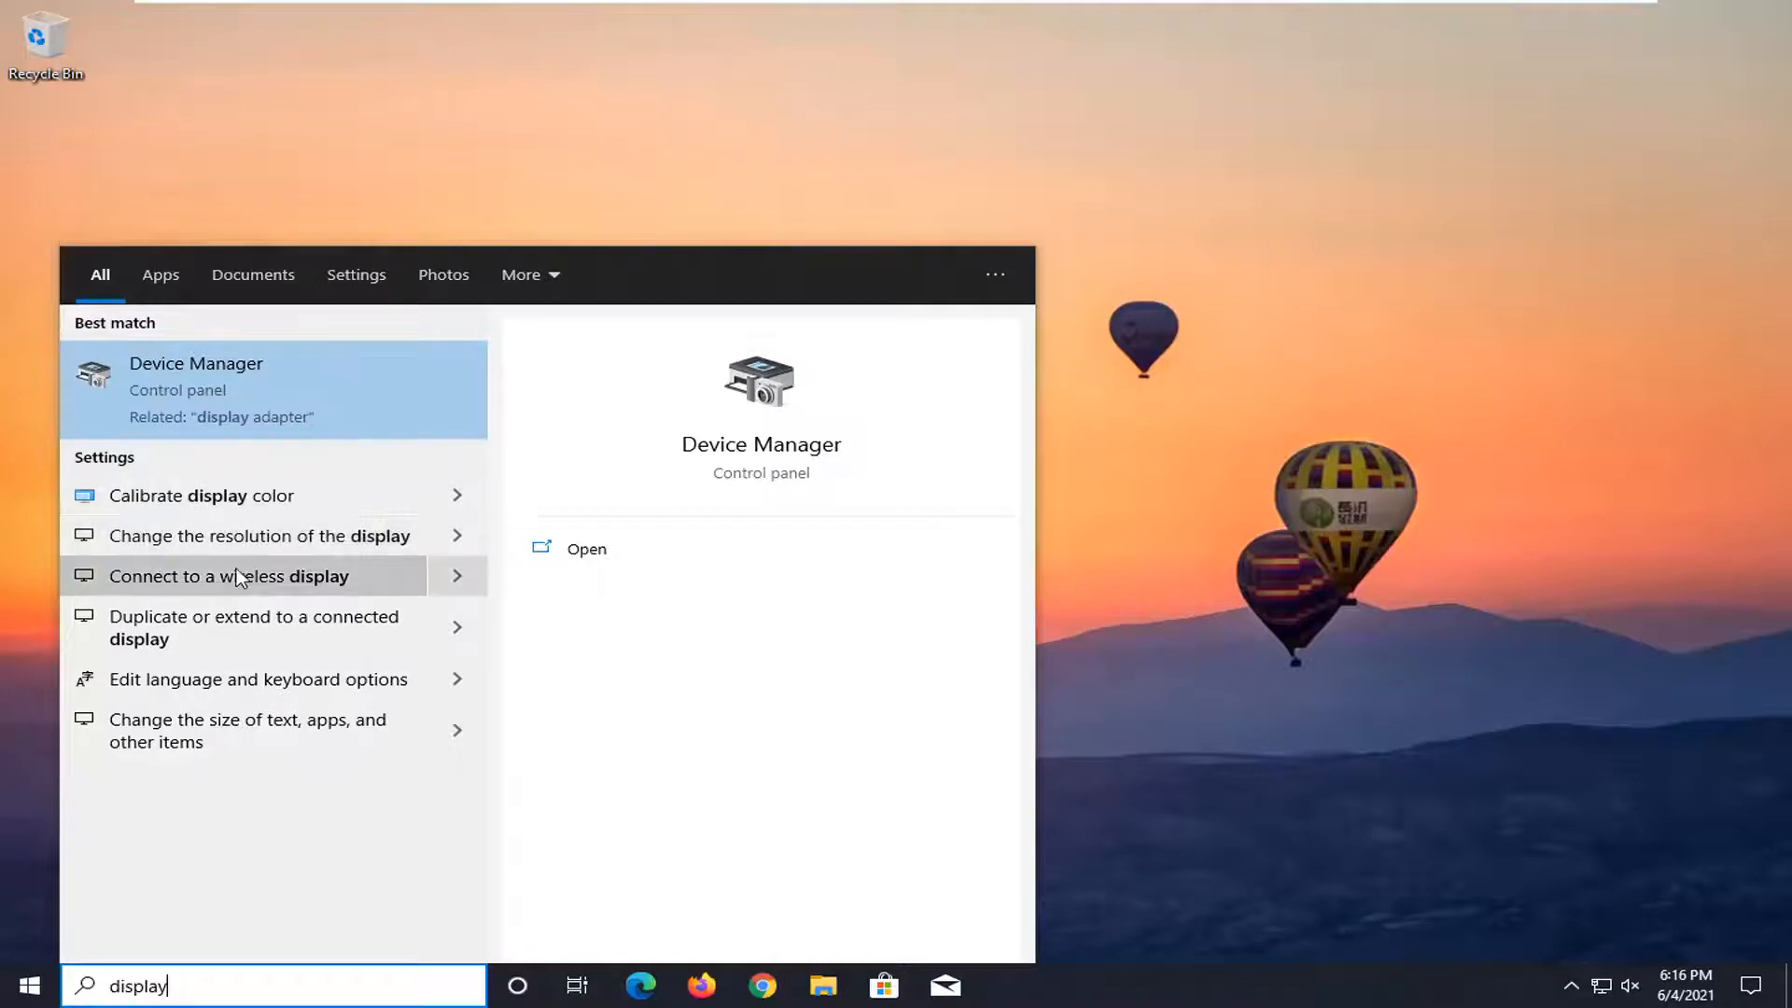
pyautogui.moveTo(382, 539)
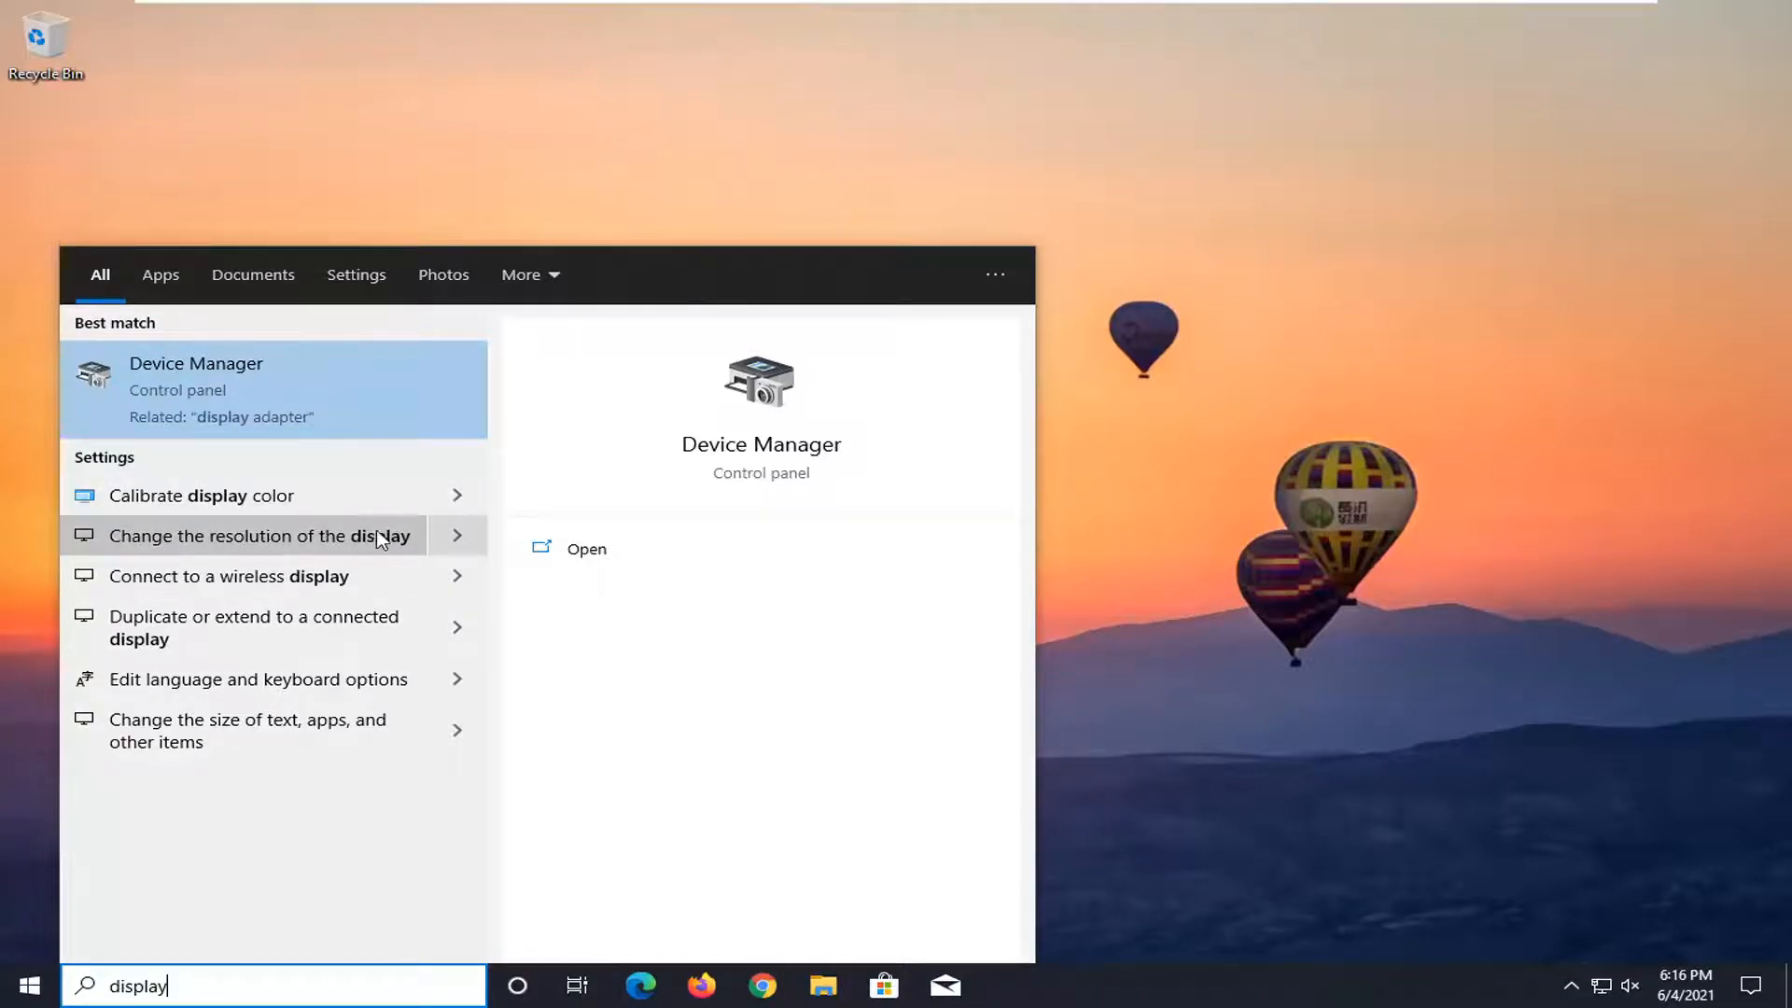
pyautogui.click(255, 535)
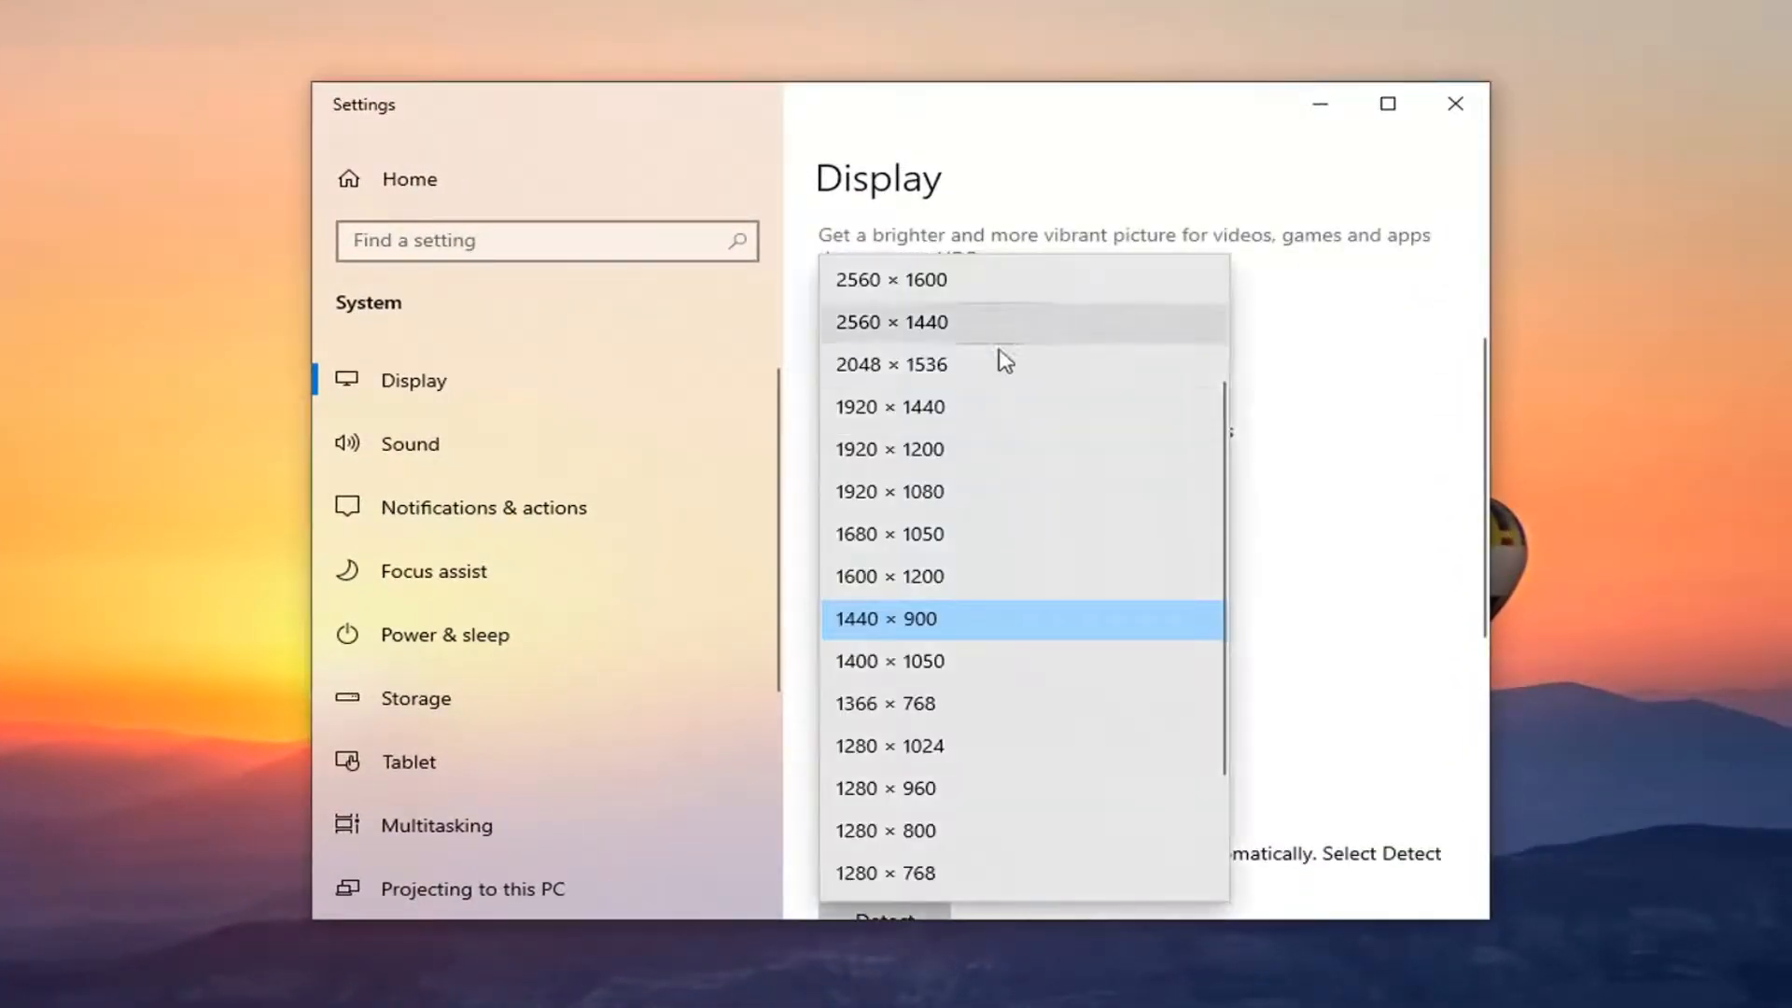
# Step: Choose 1440 × 900 as the display resolution and keep the changes
pyautogui.click(889, 406)
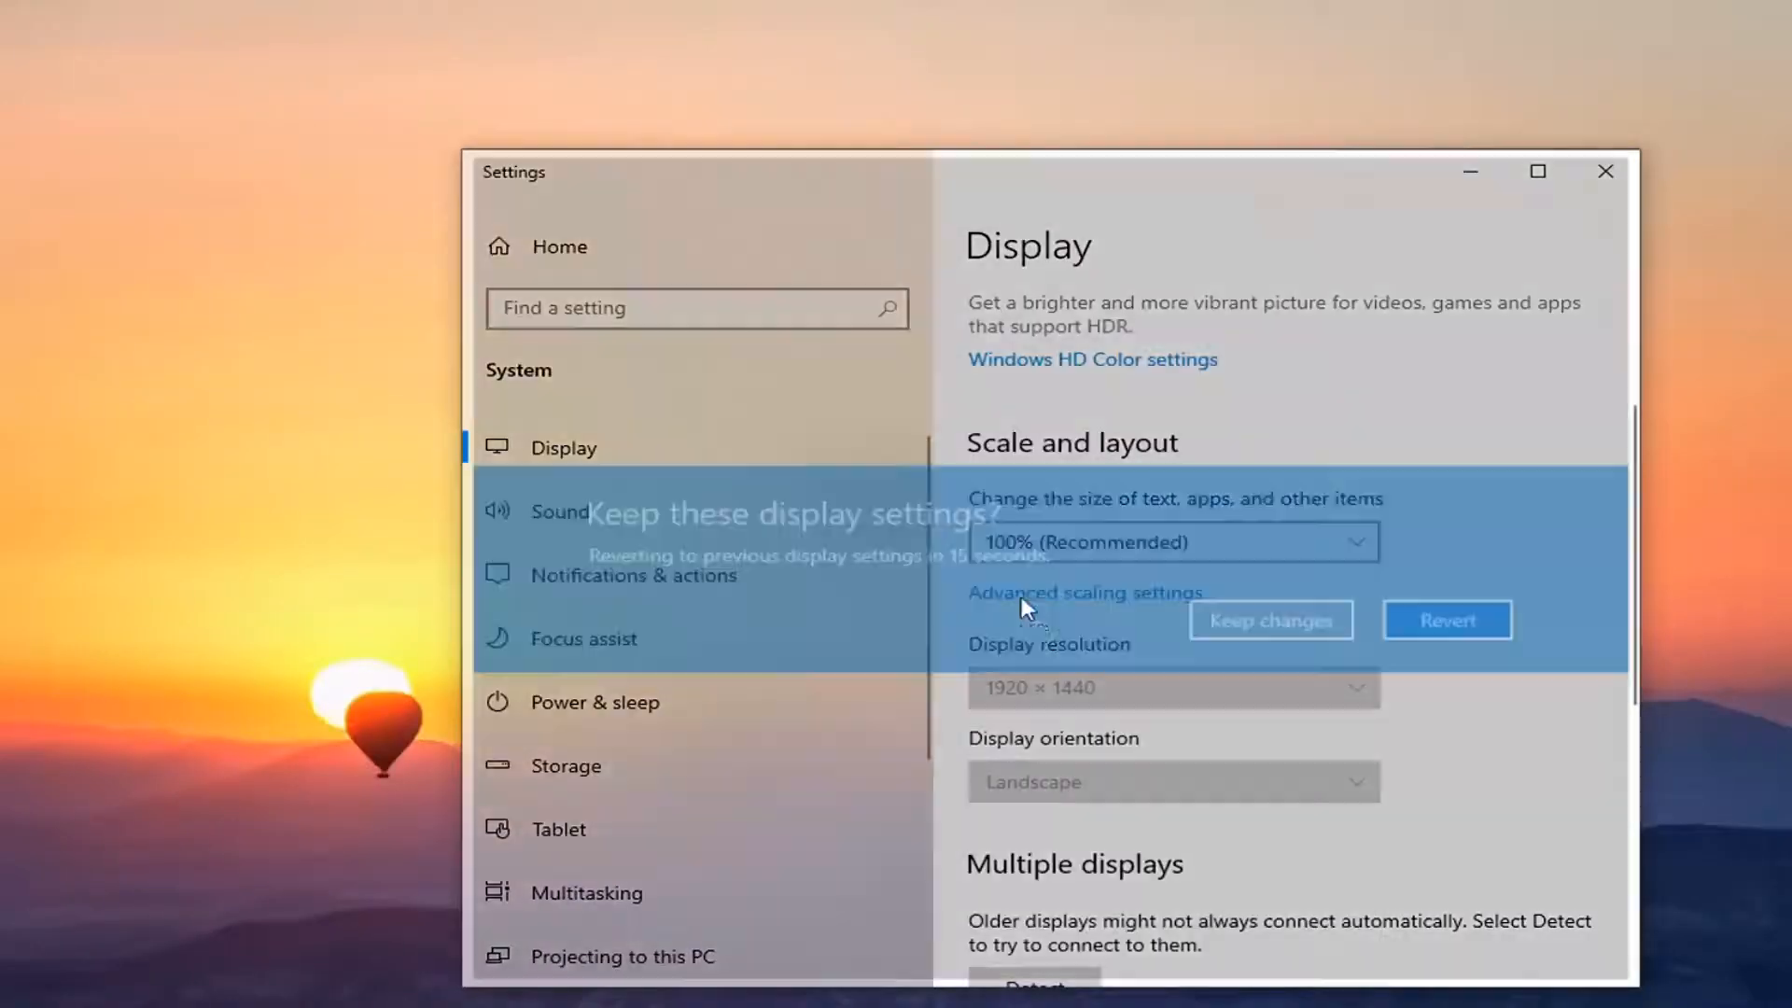
pyautogui.click(1446, 620)
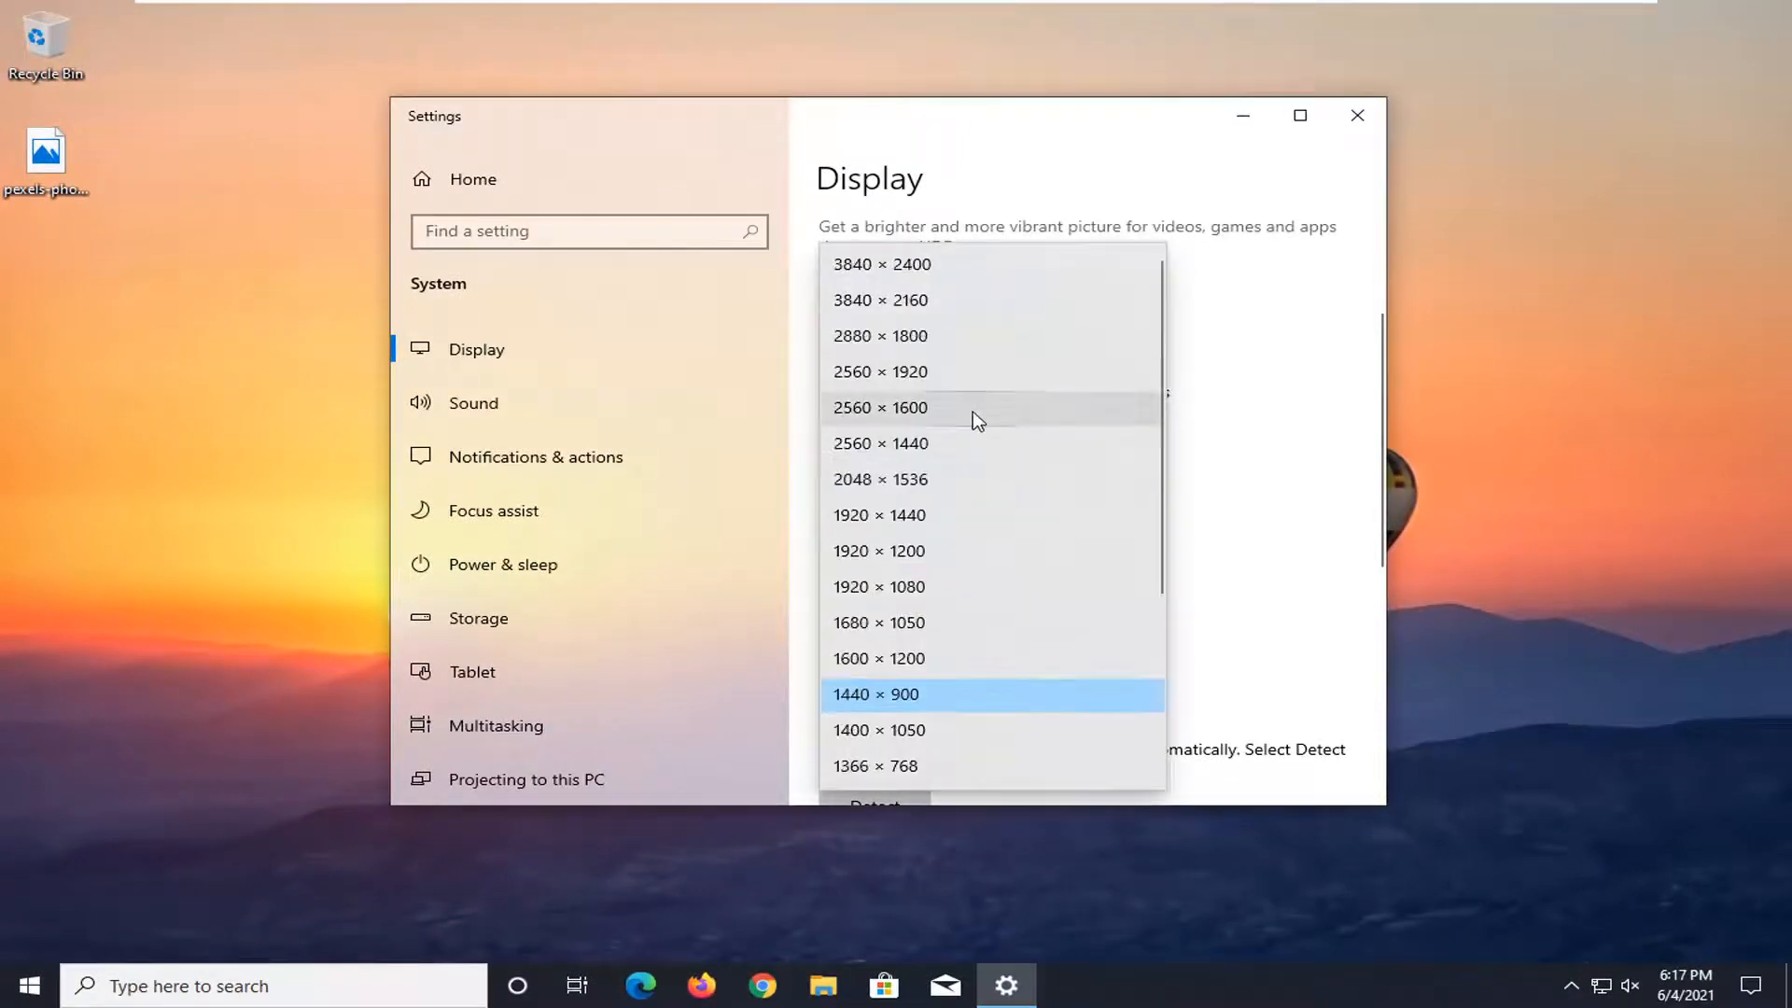
pyautogui.scroll(-3)
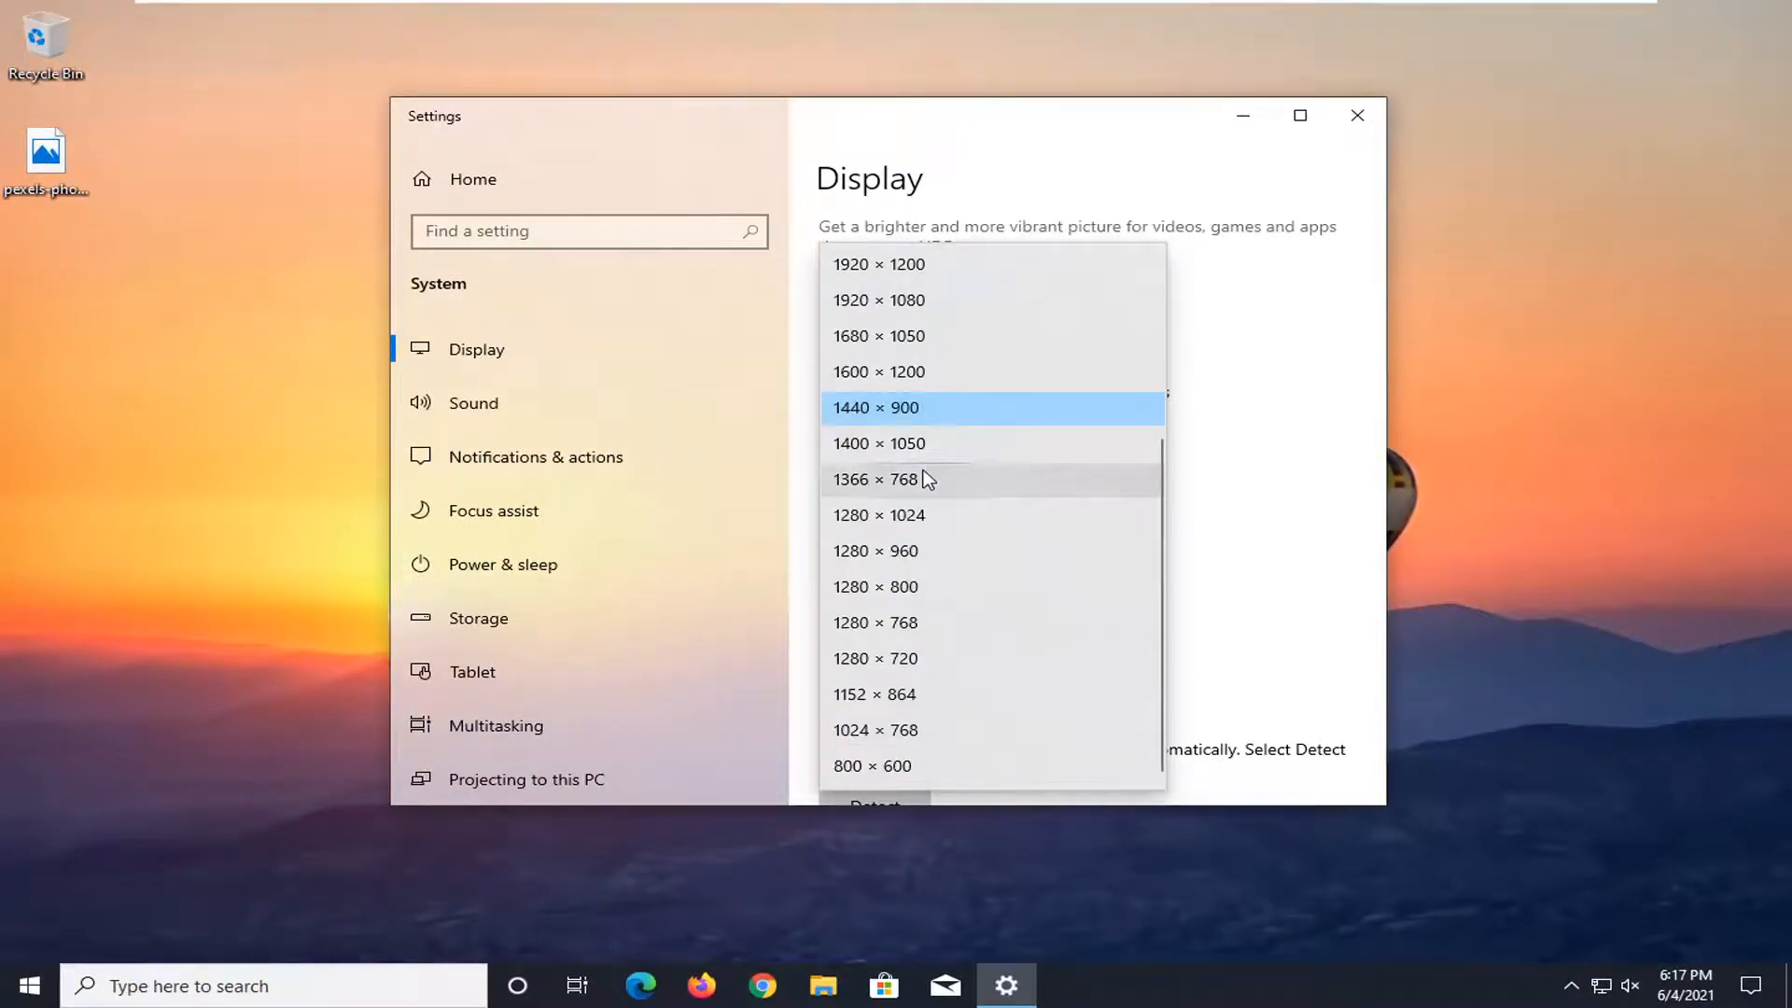
pyautogui.moveTo(924, 620)
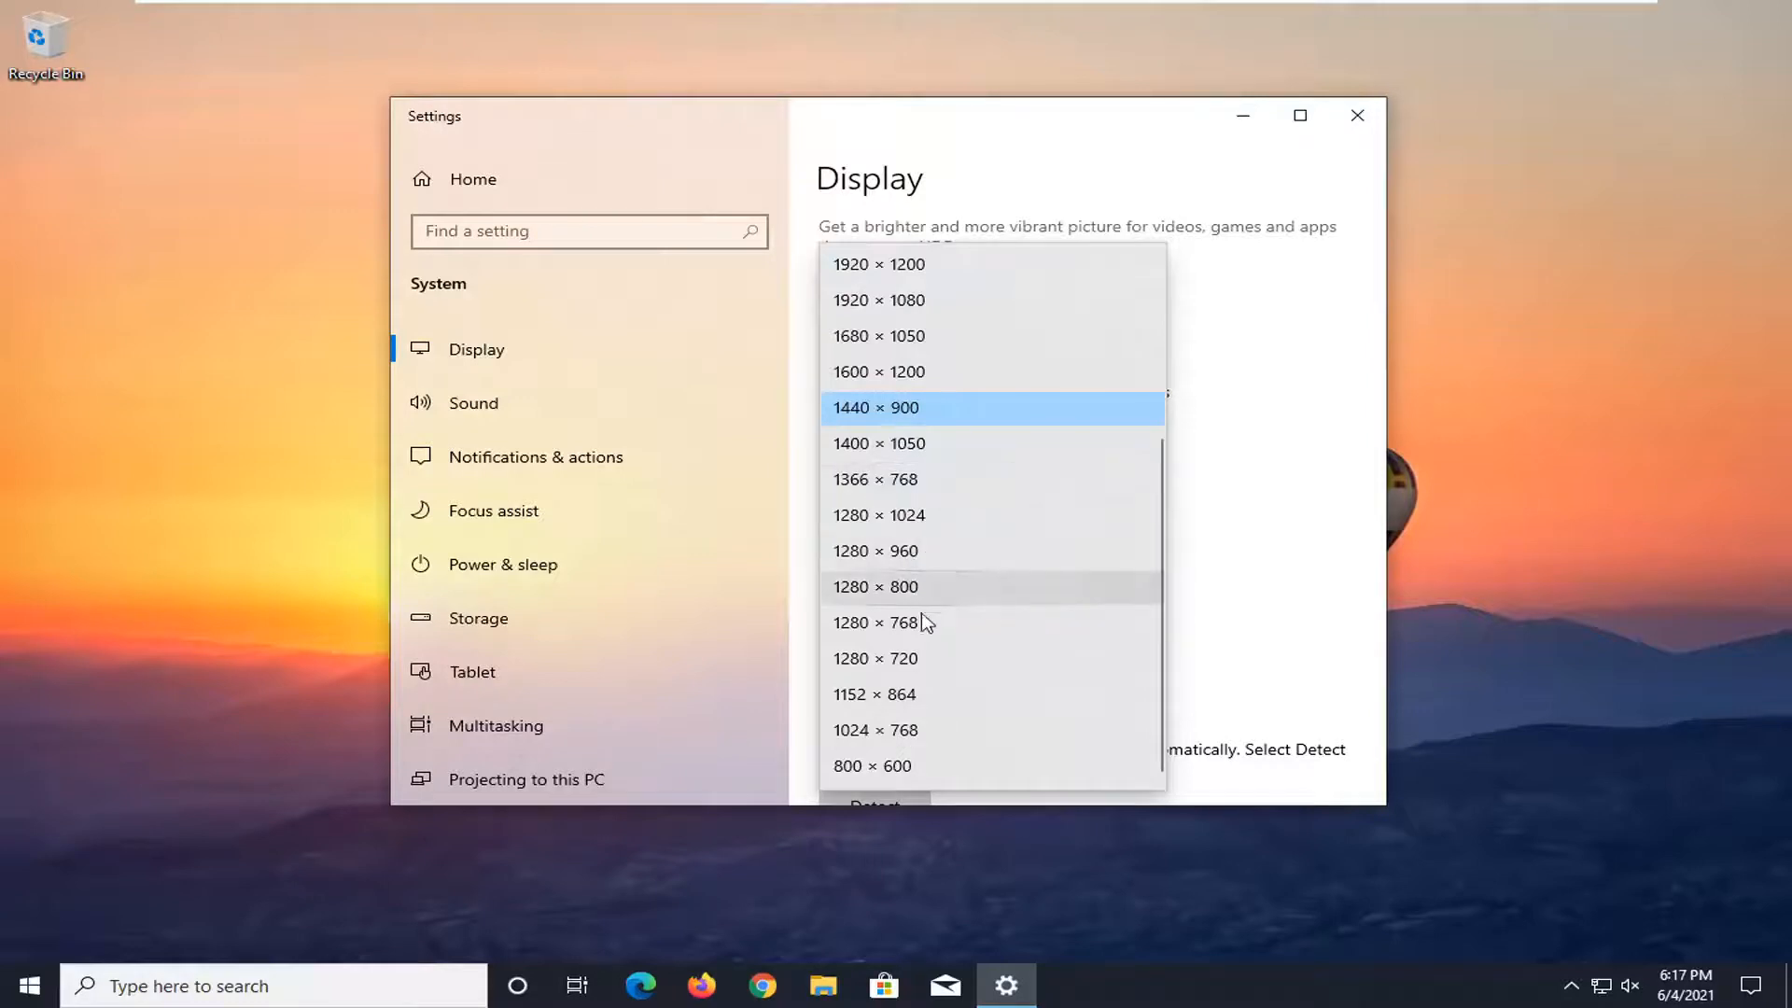
pyautogui.click(876, 408)
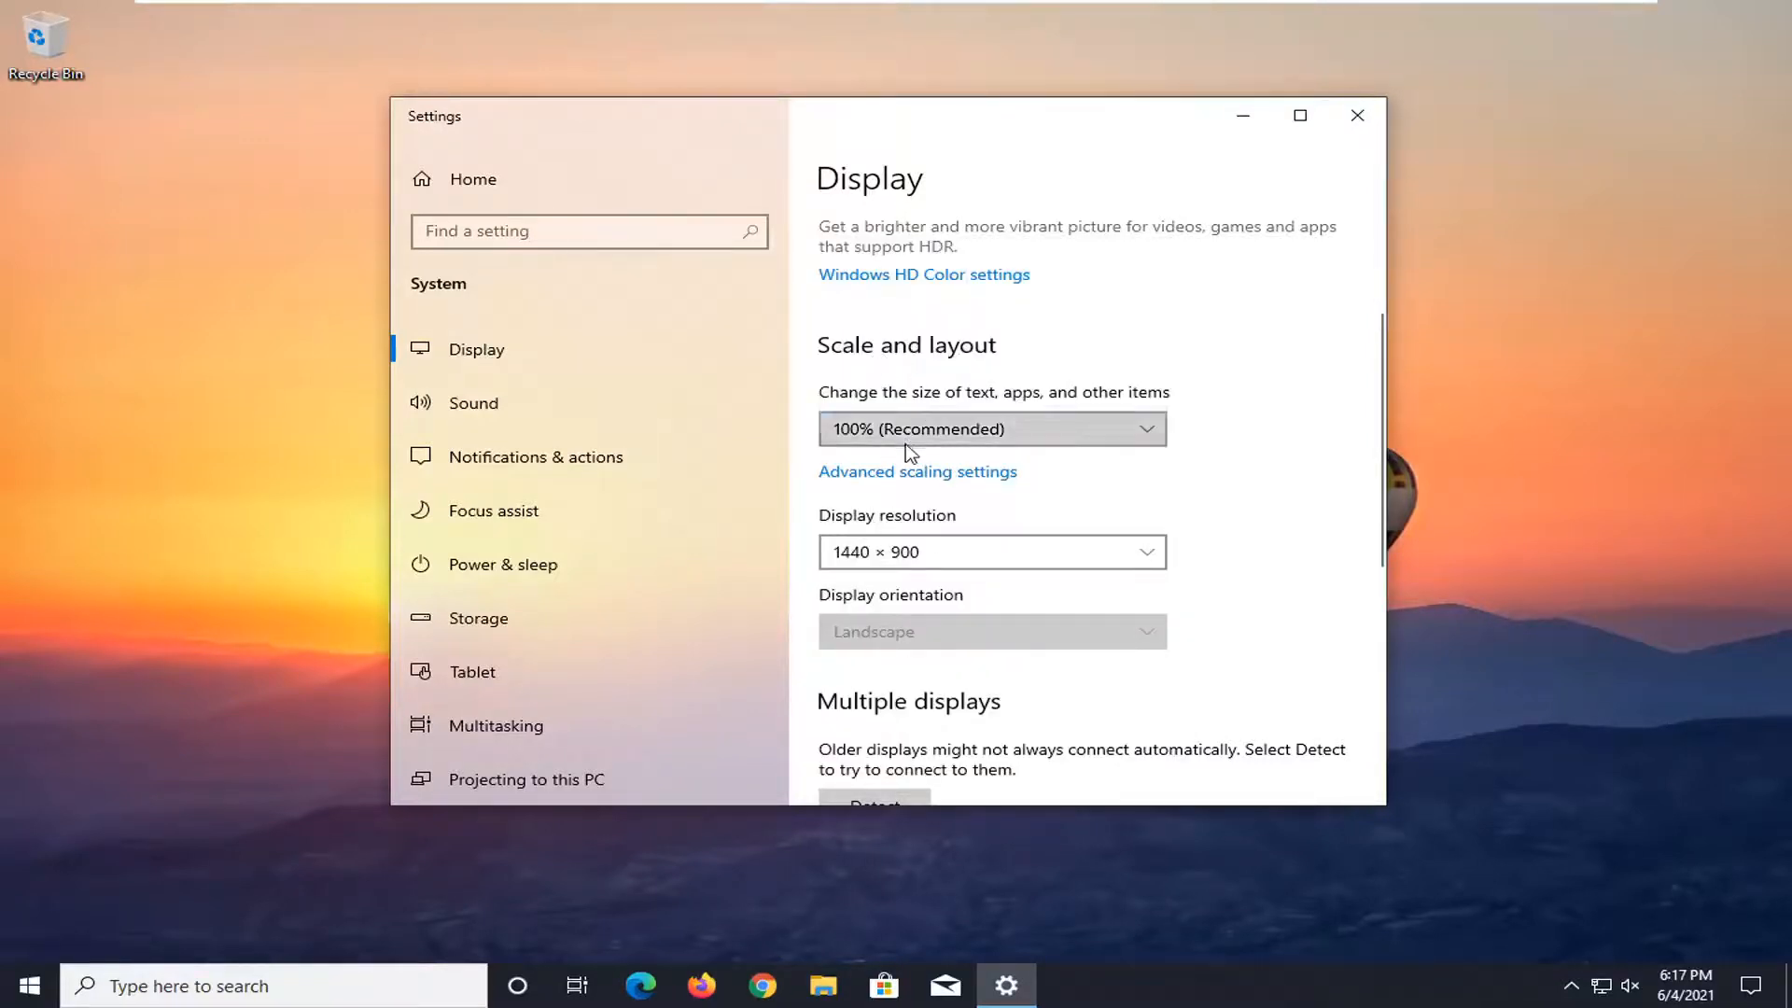
pyautogui.moveTo(920, 575)
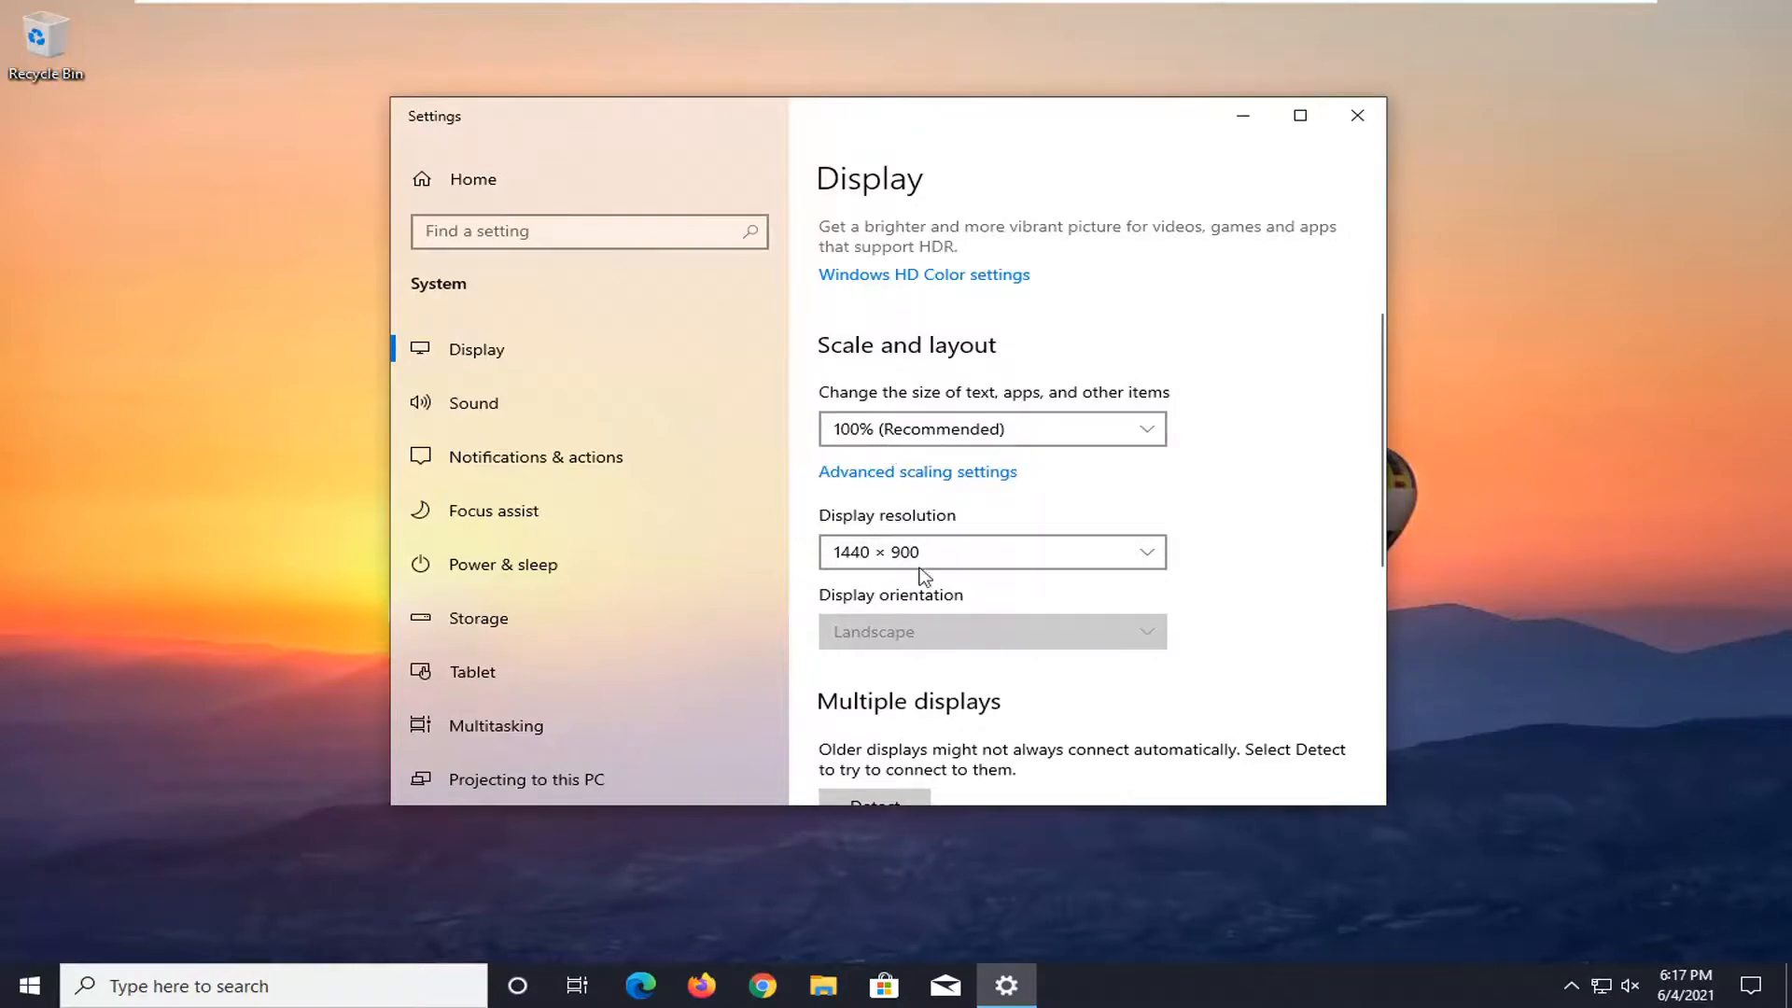
pyautogui.moveTo(1116, 419)
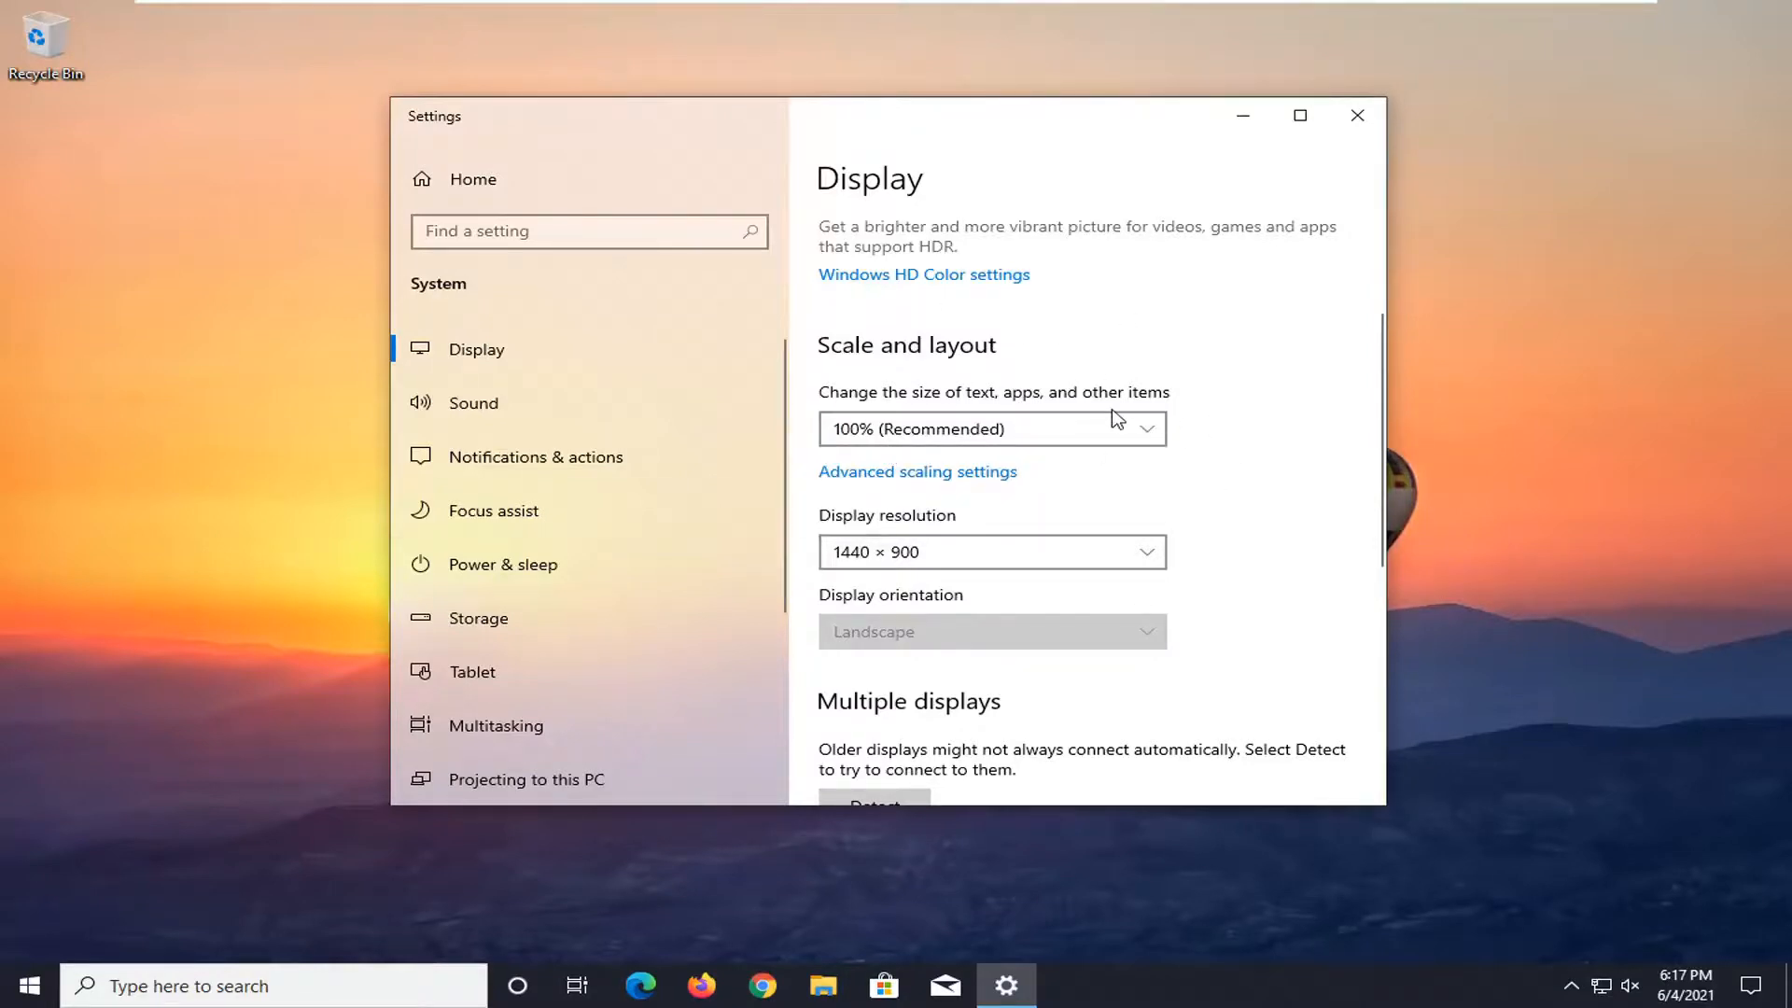
pyautogui.moveTo(1358, 116)
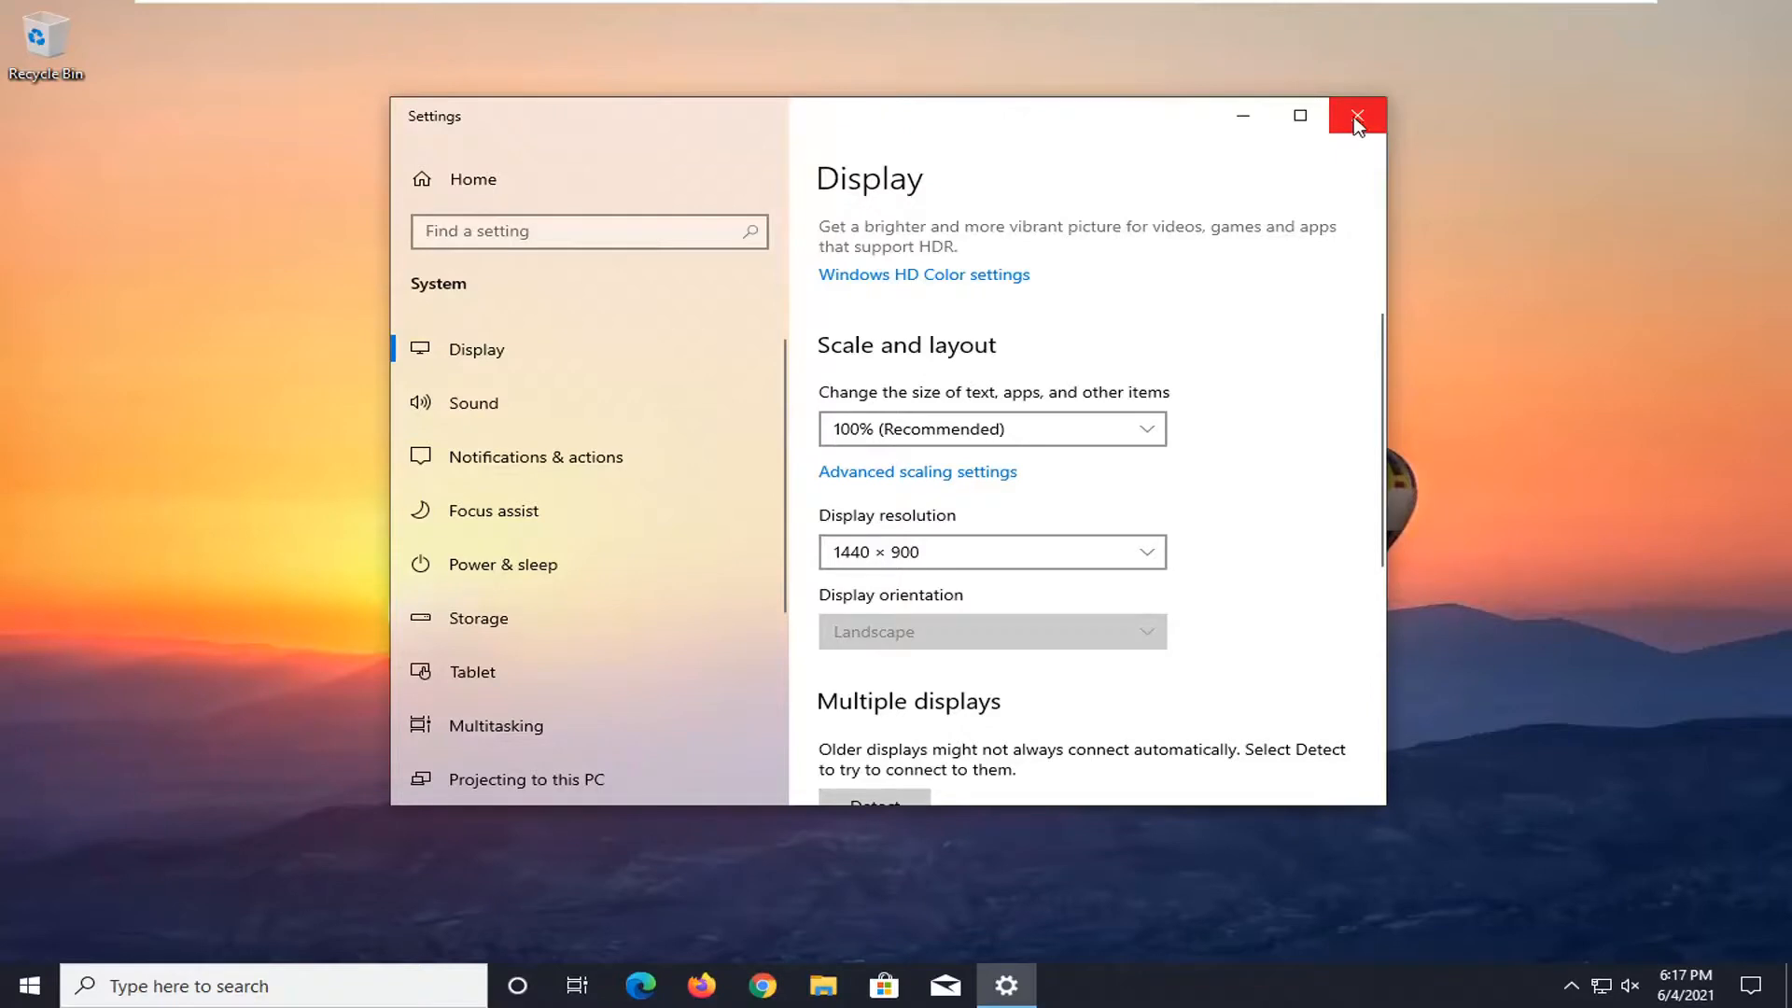
# Step: Close the Settings window, leaving the desktop showing at 1440 × 900
pyautogui.click(1355, 117)
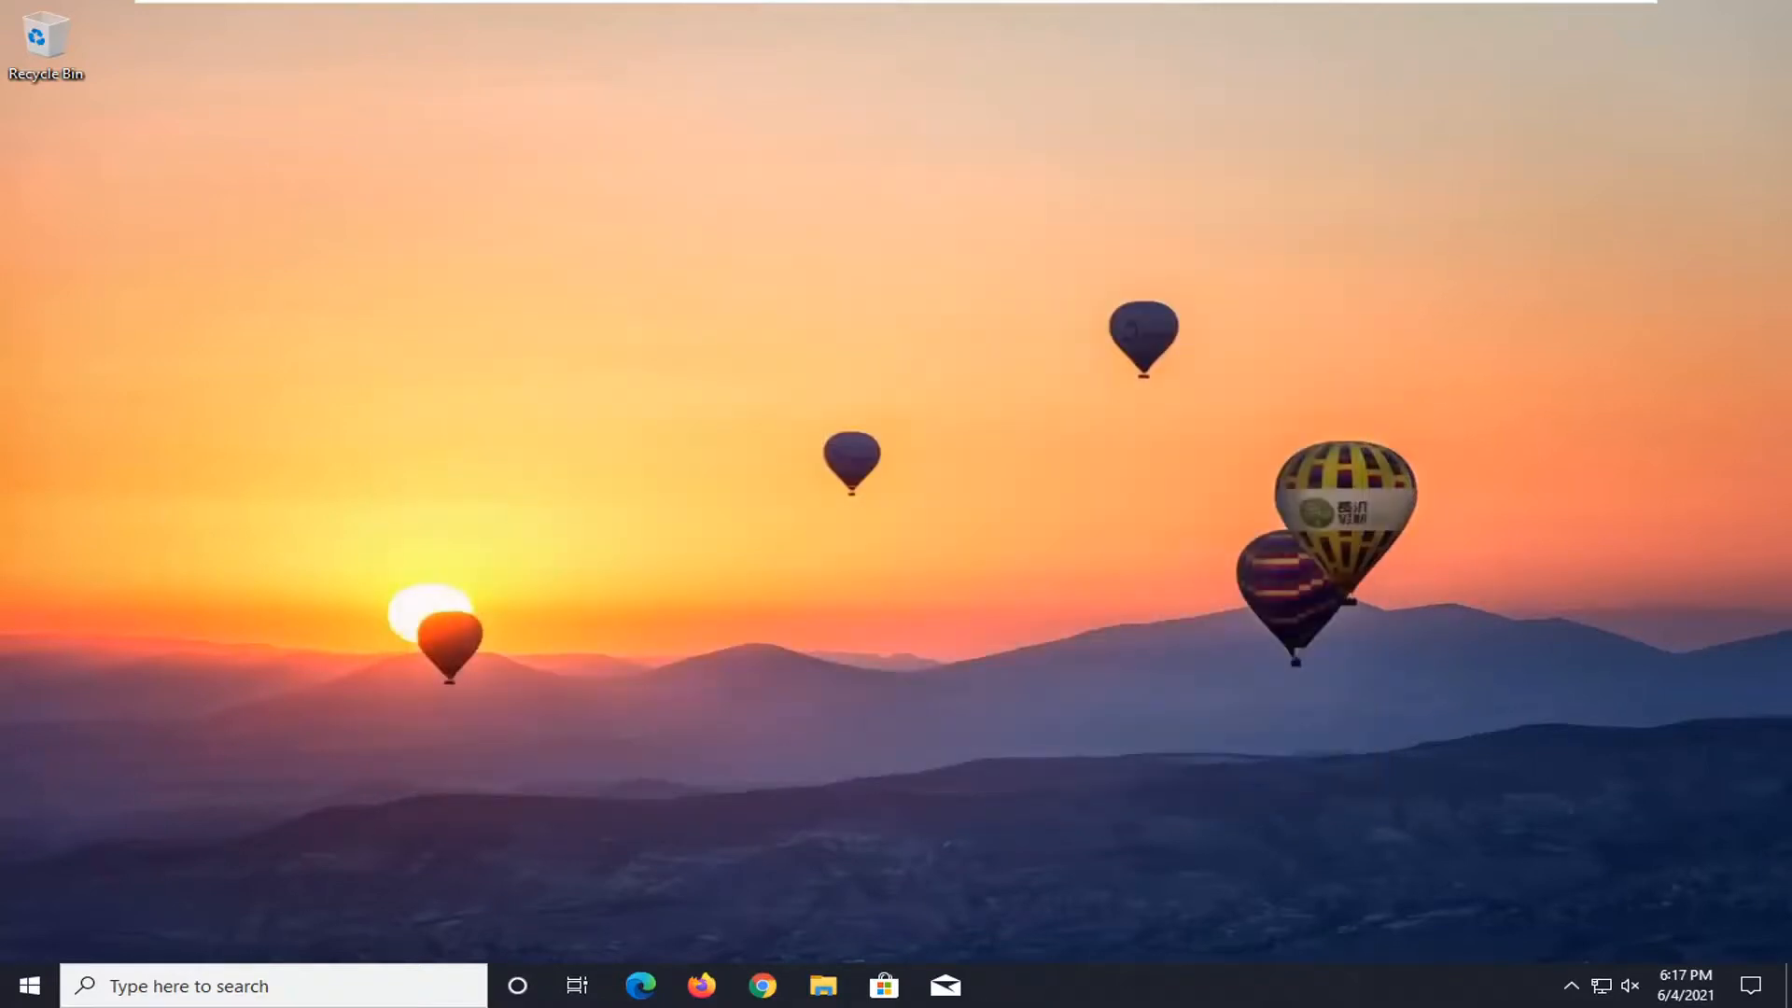